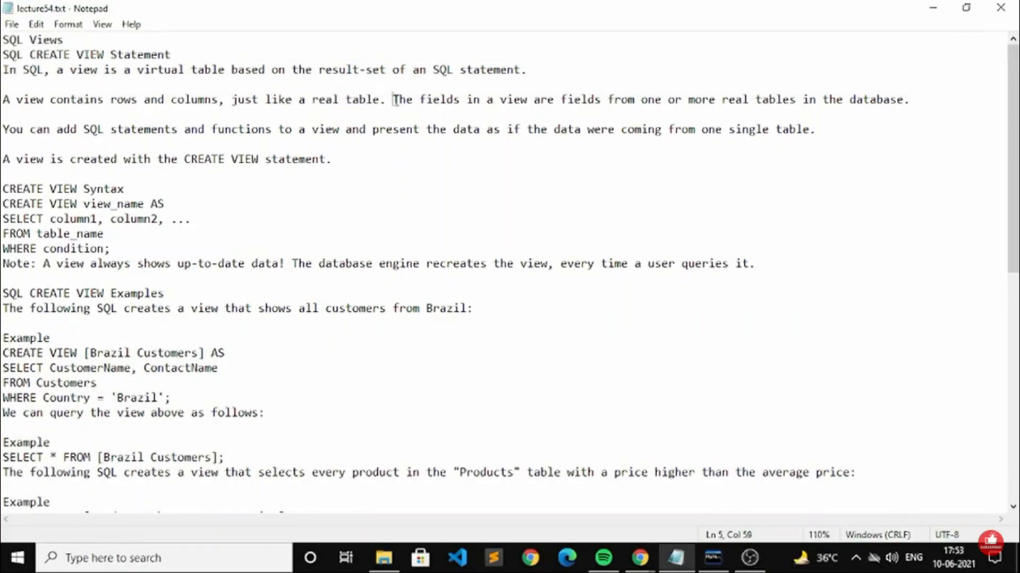
- Highlight the note about view fields coming from real tables and the CREATE VIEW Syntax heading
left_click_drag(393, 100, 532, 100)
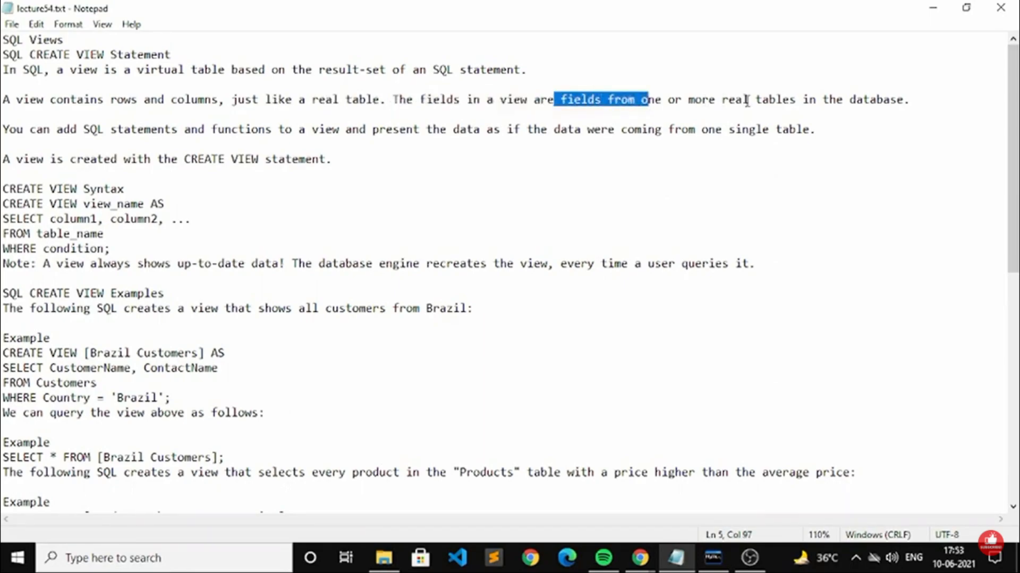
left_click(837, 100)
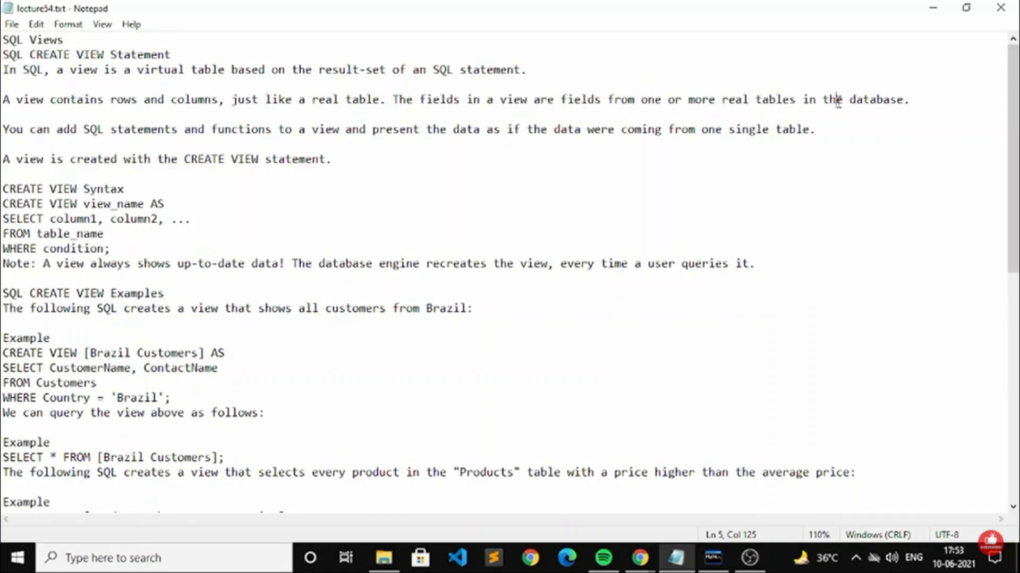
mouse_move(806, 94)
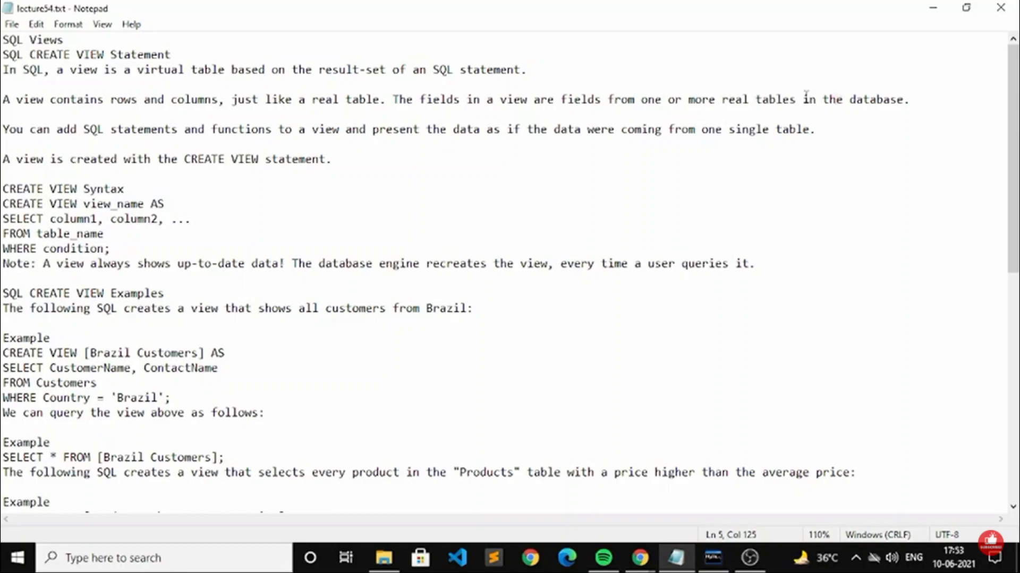
mouse_move(268, 154)
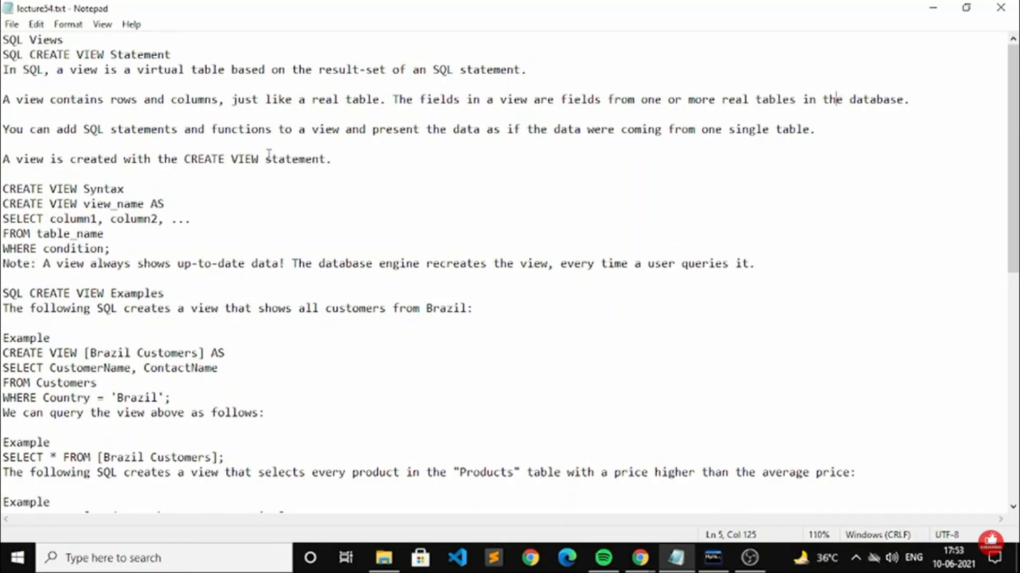
left_click(3, 189)
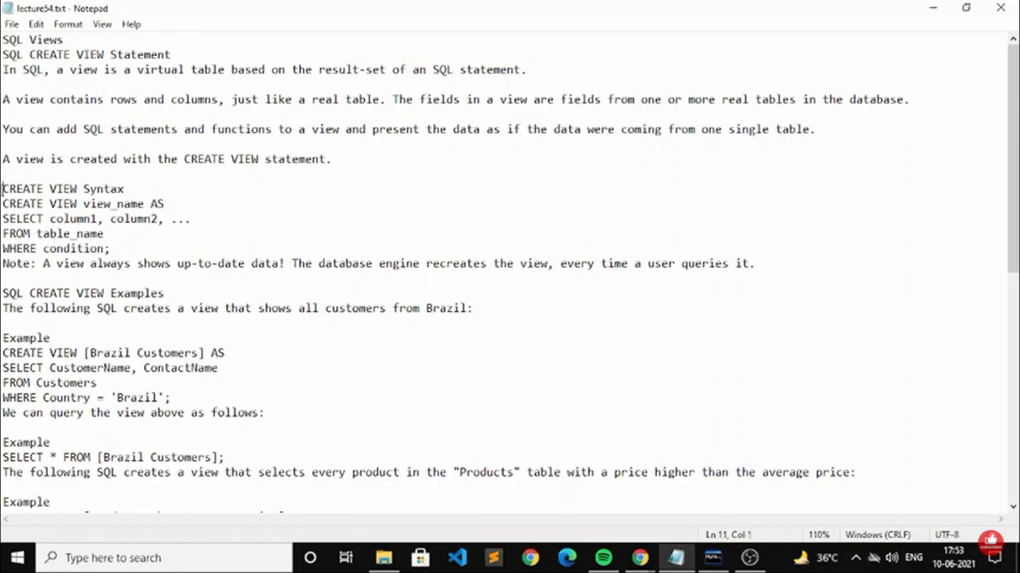
left_click_drag(2, 189, 117, 189)
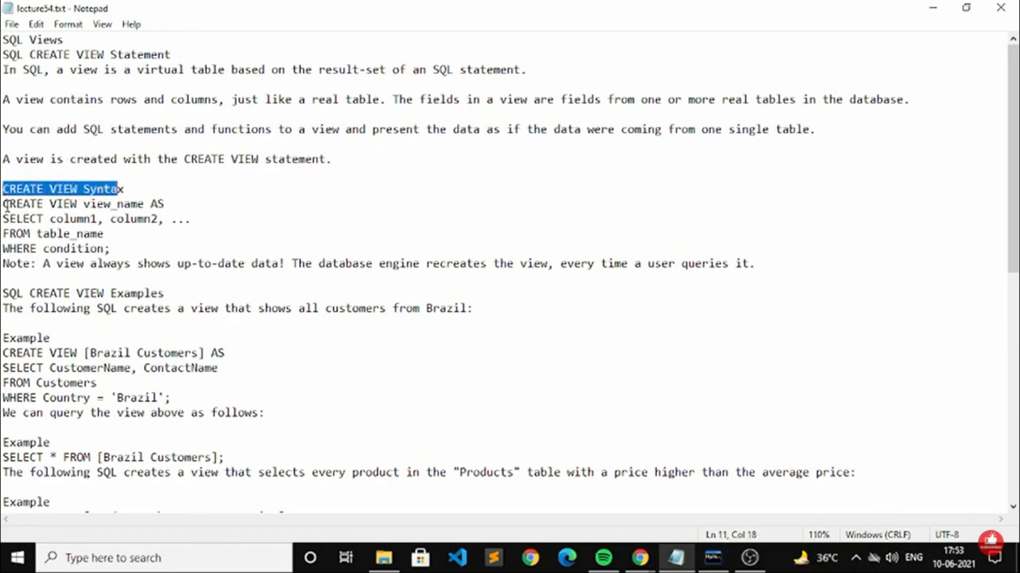
- Walk through the syntax parts: view_name, AS, SELECT and FROM table_name, then clear the highlight
left_click(83, 204)
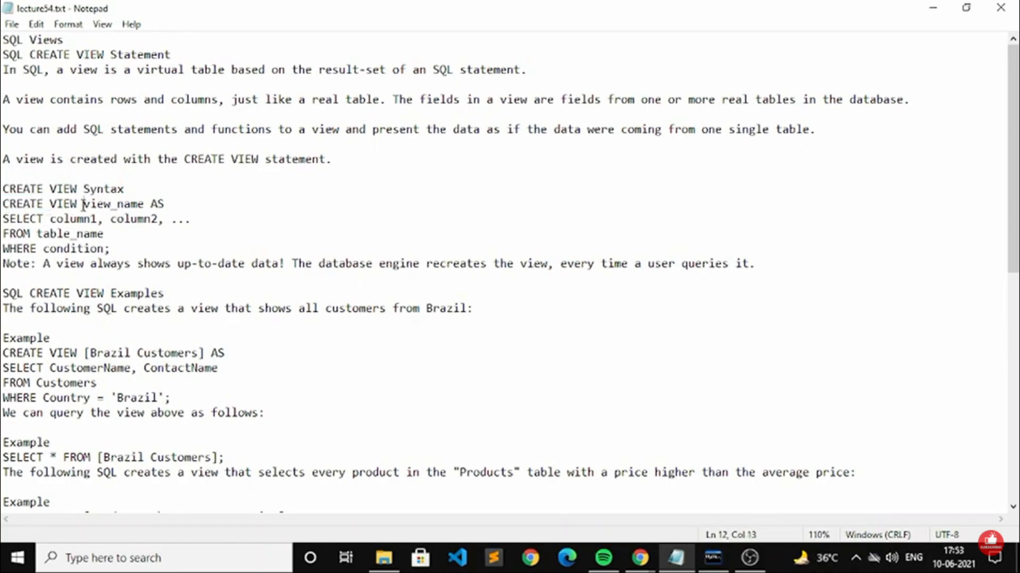
left_click(144, 203)
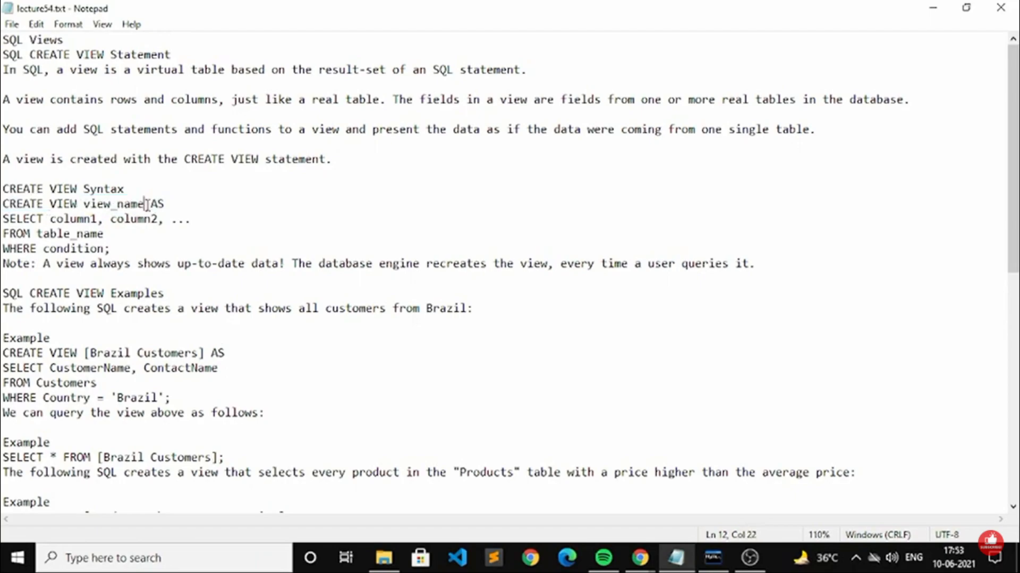
double_click(156, 204)
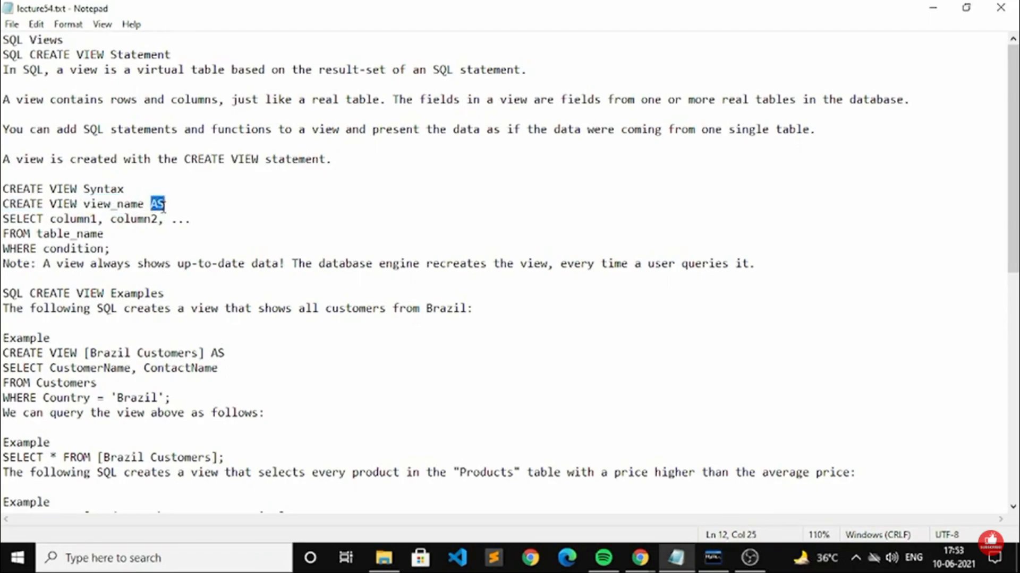
double_click(18, 219)
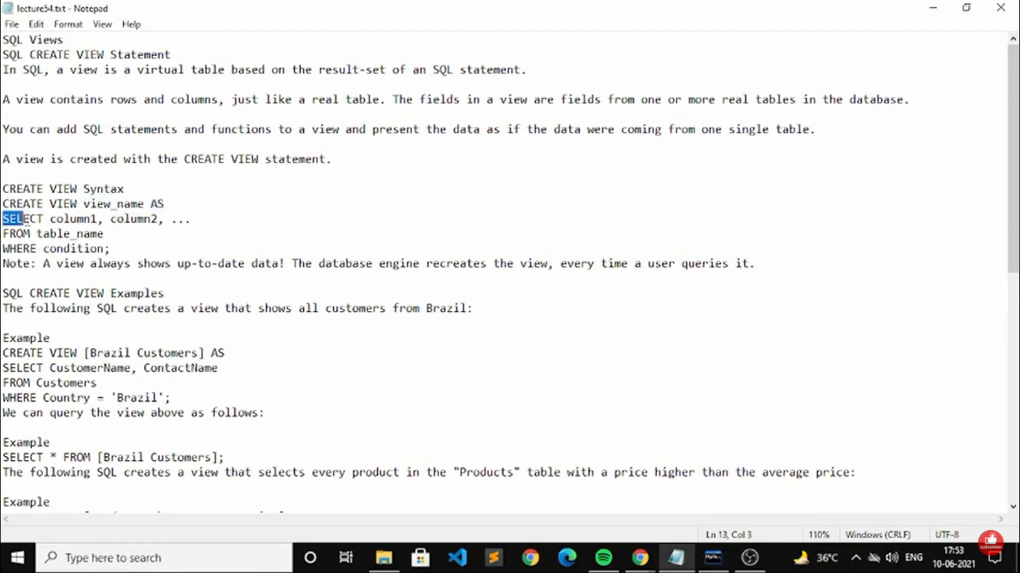
double_click(136, 219)
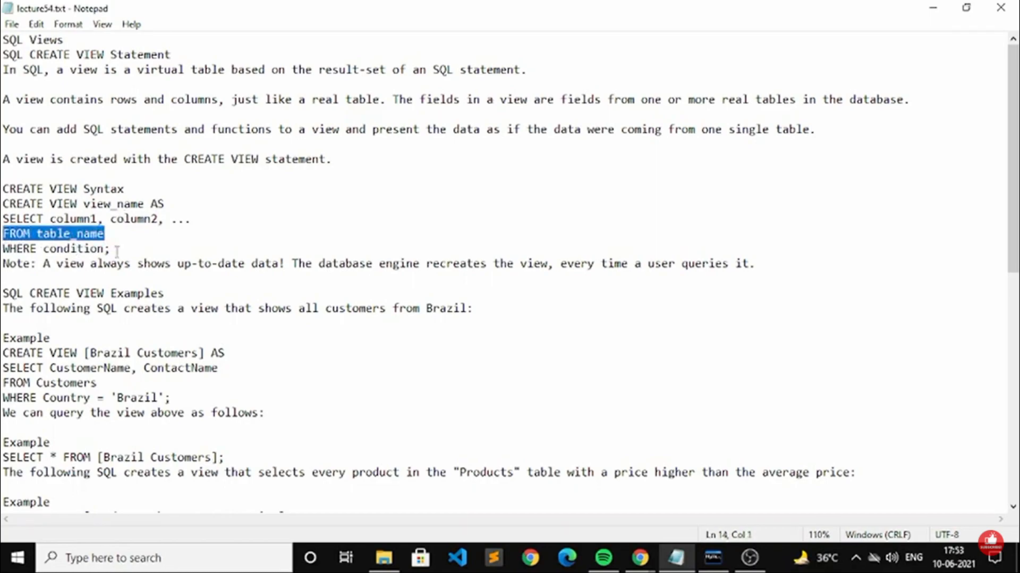
left_click(86, 264)
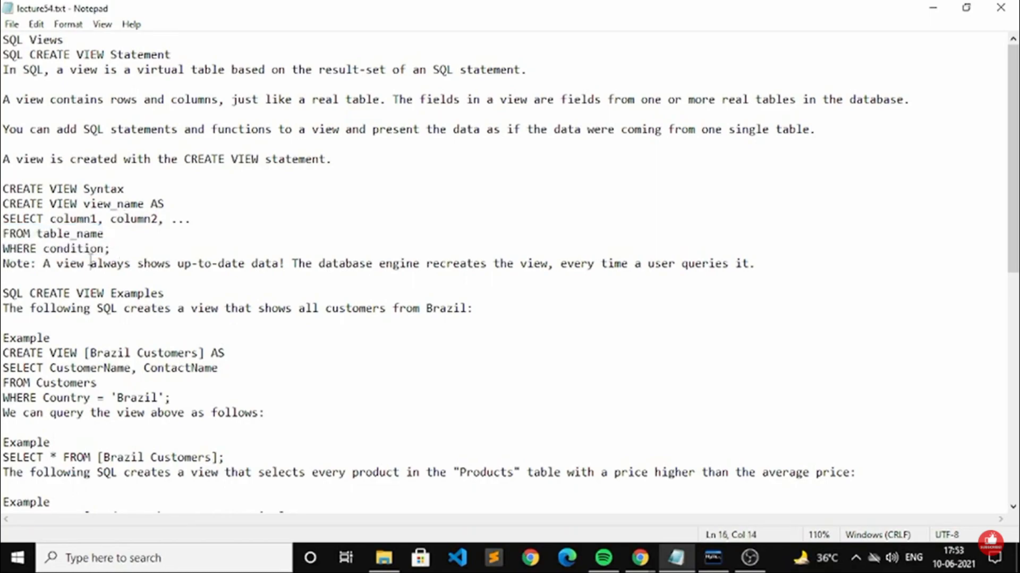
mouse_move(695, 520)
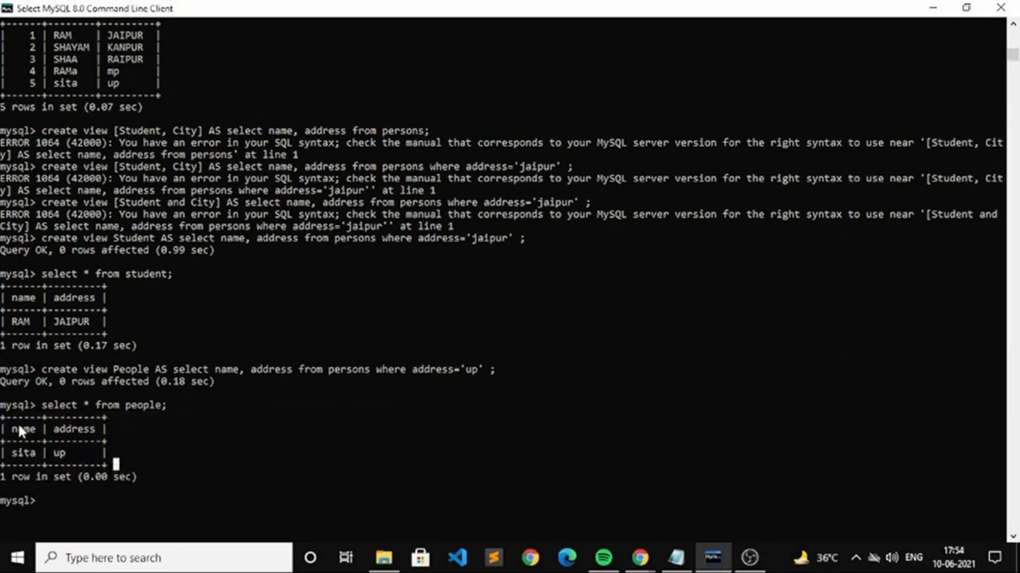
mouse_move(70, 466)
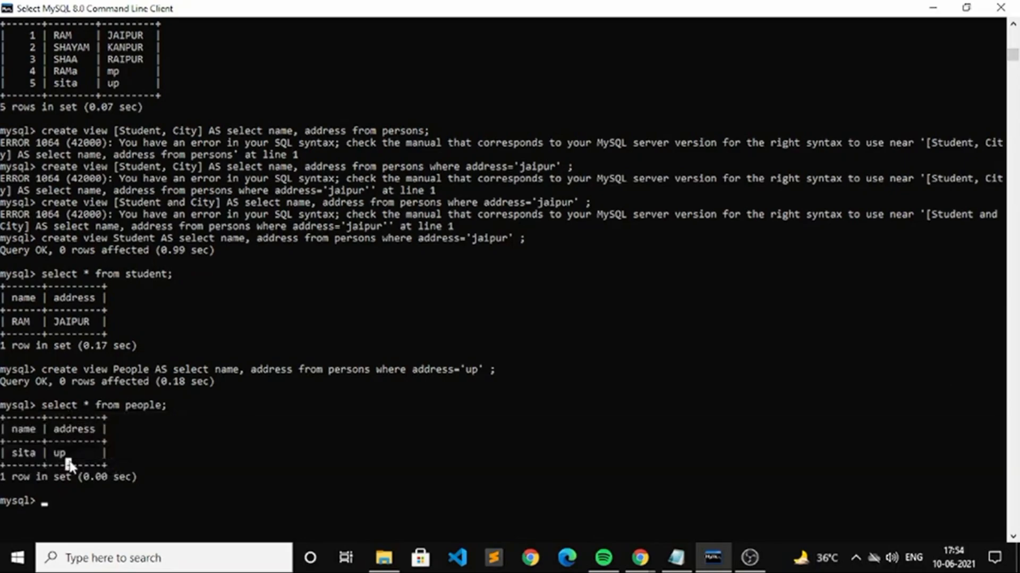
mouse_move(52, 457)
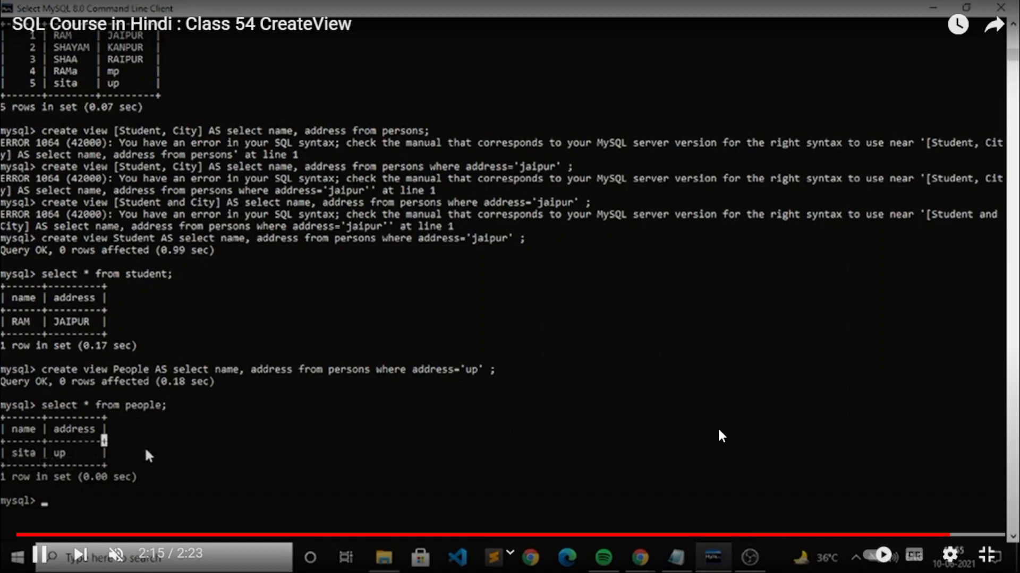
mouse_move(106, 420)
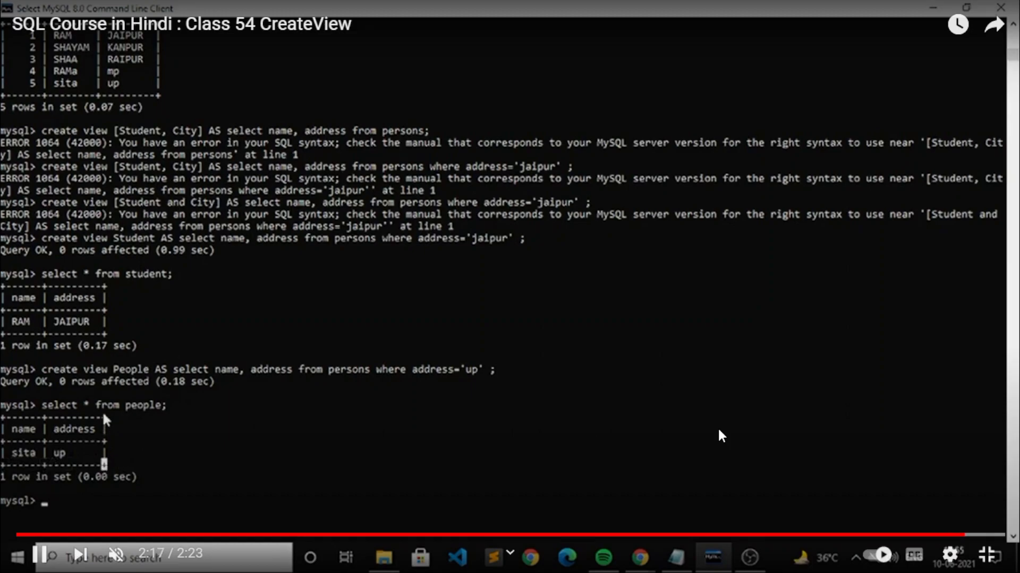